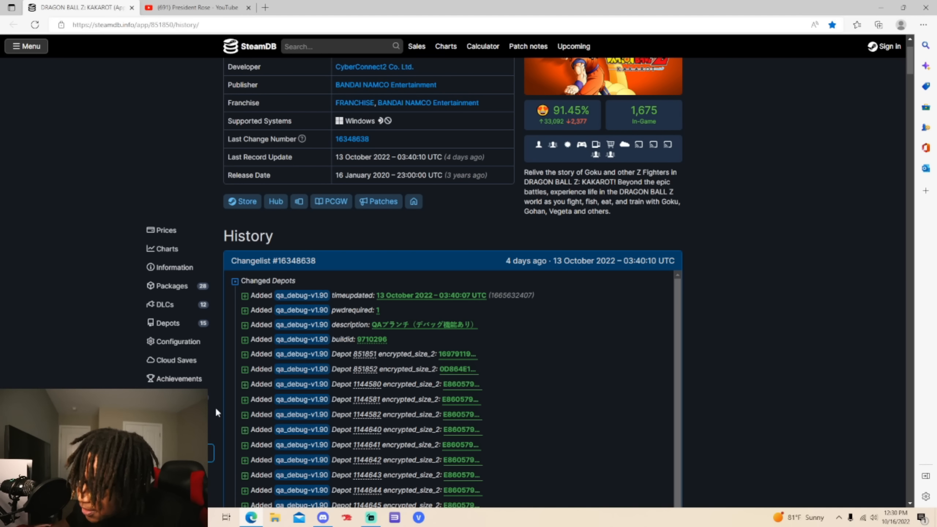
{"action": "mouse_move", "coordinate": [238, 379]}
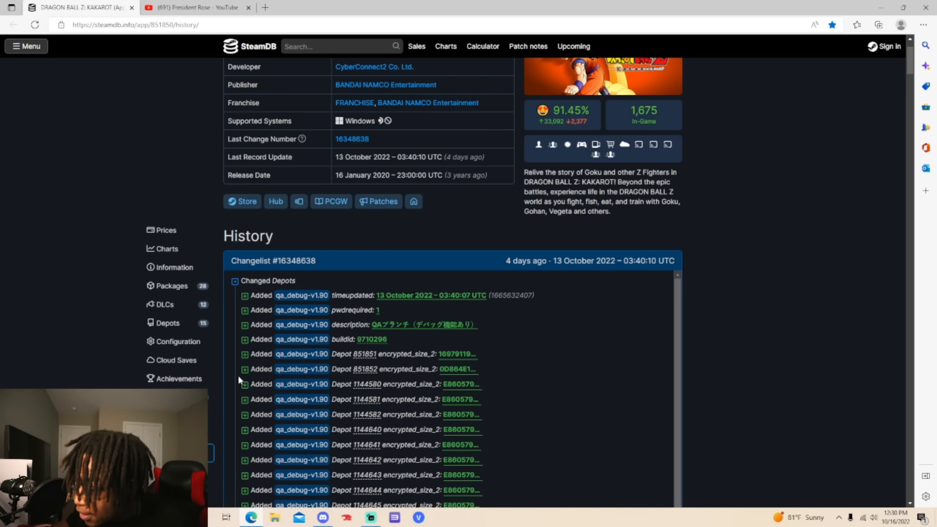
Scroll the history page down to changelist #16348638's added qa_debug-v1.90 depots.
{"action": "scroll", "scroll_direction": "down", "scroll_amount": 3}
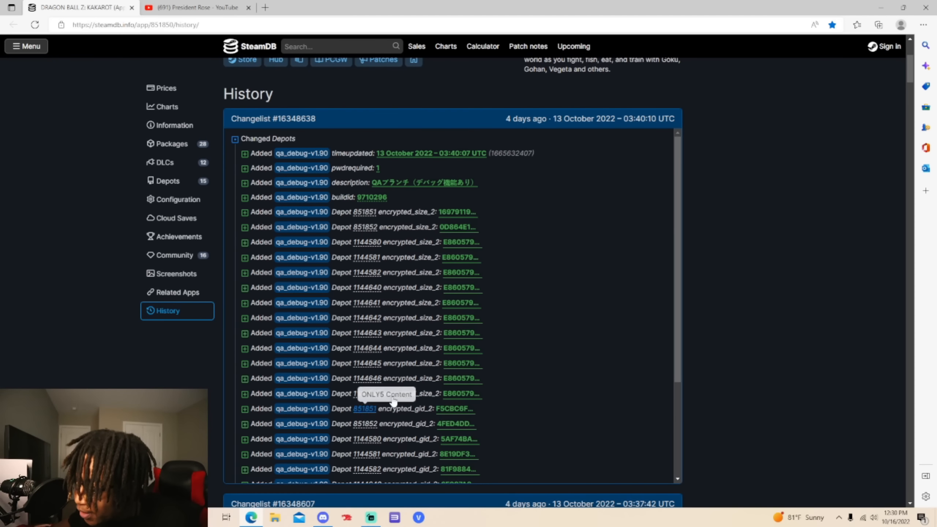
{"action": "mouse_move", "coordinate": [392, 408]}
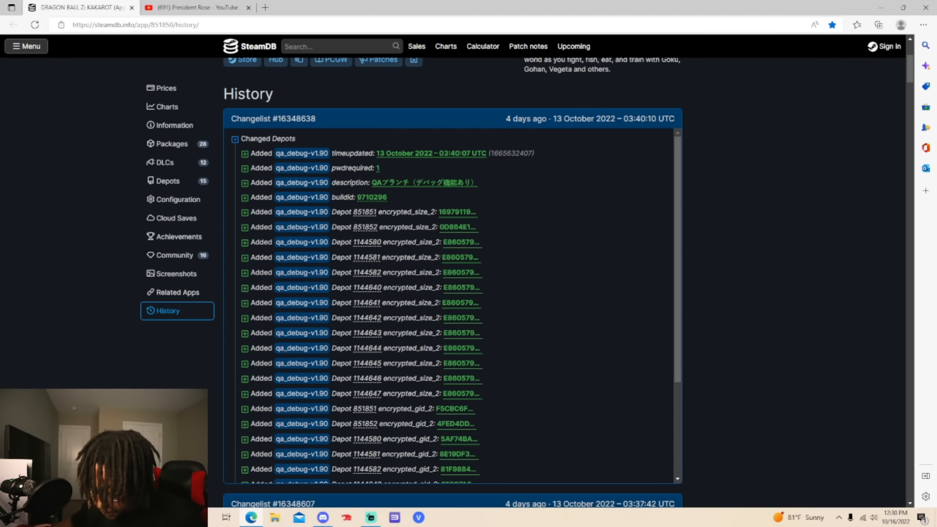
{"action": "mouse_move", "coordinate": [375, 251]}
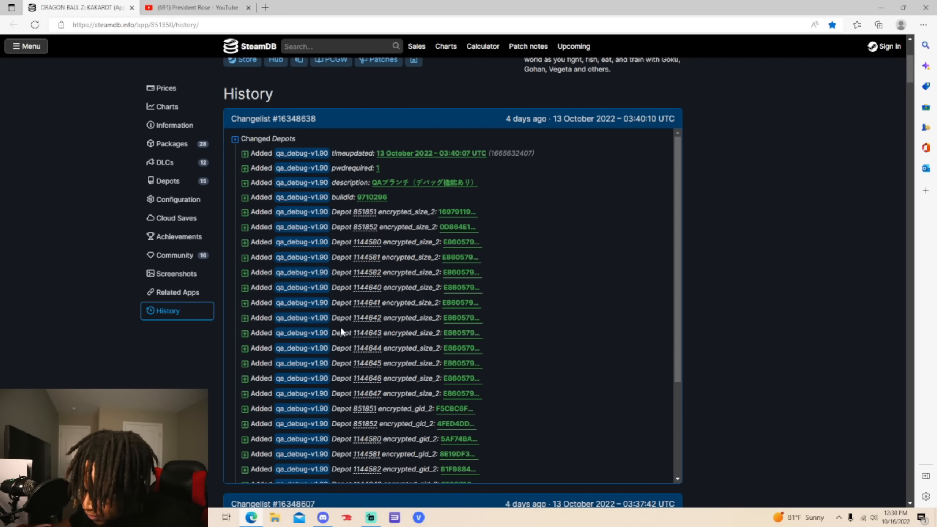
{"action": "mouse_move", "coordinate": [365, 302]}
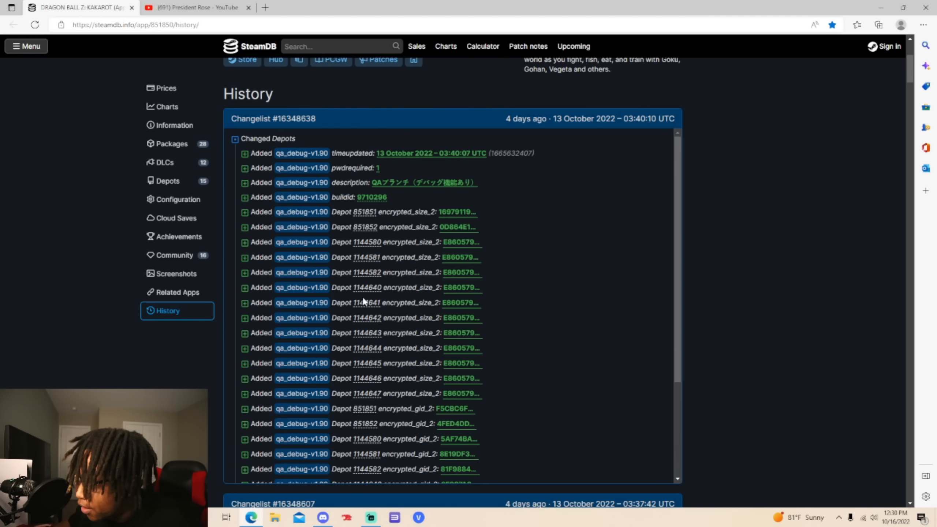
{"action": "mouse_move", "coordinate": [511, 122]}
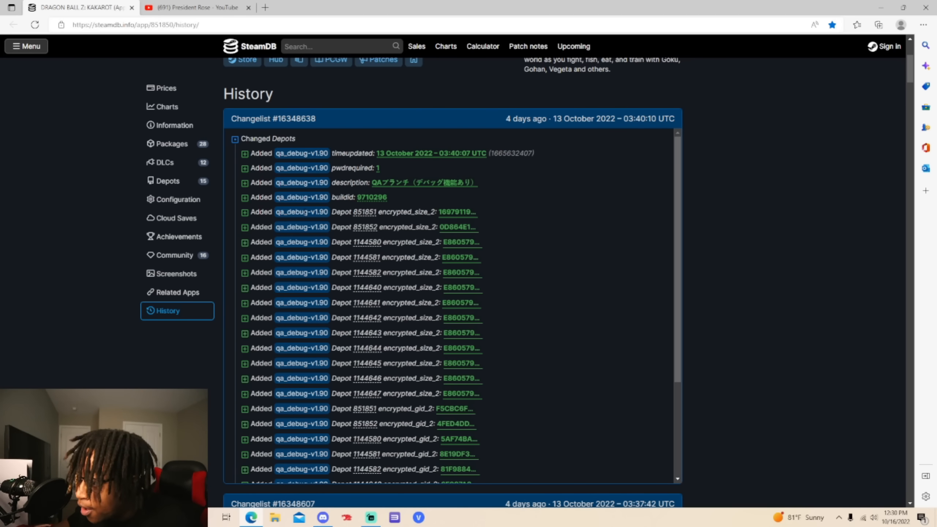
{"action": "scroll", "scroll_direction": "down", "scroll_amount": 3}
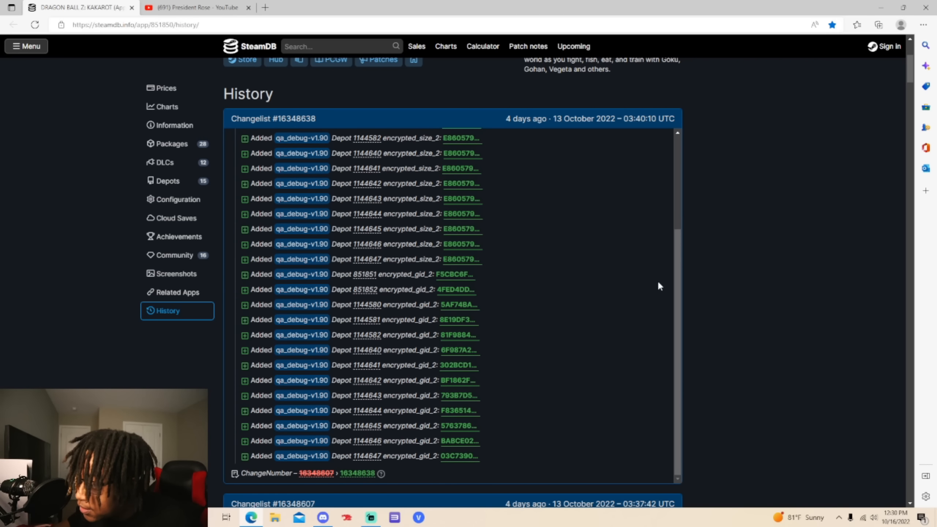
{"action": "mouse_move", "coordinate": [764, 249]}
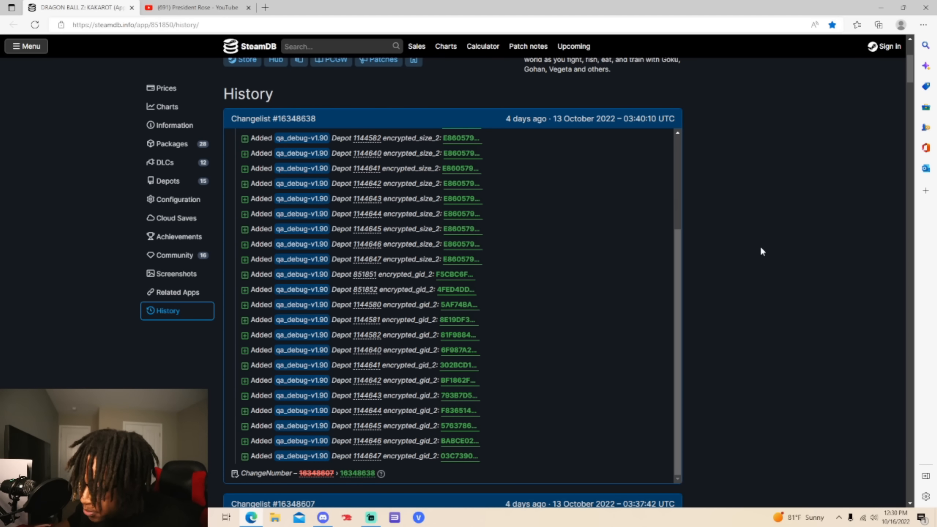
{"action": "scroll", "scroll_direction": "down", "scroll_amount": 3}
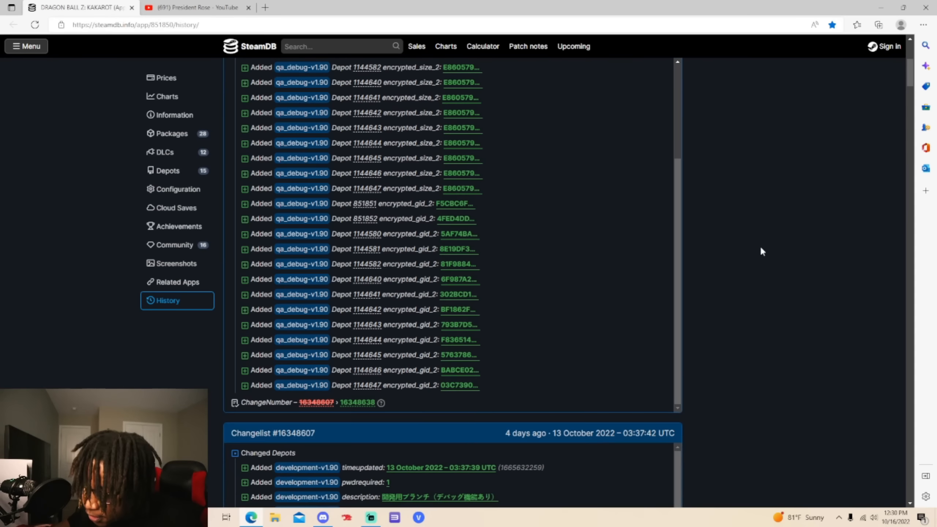
{"action": "scroll", "scroll_direction": "down", "scroll_amount": 3}
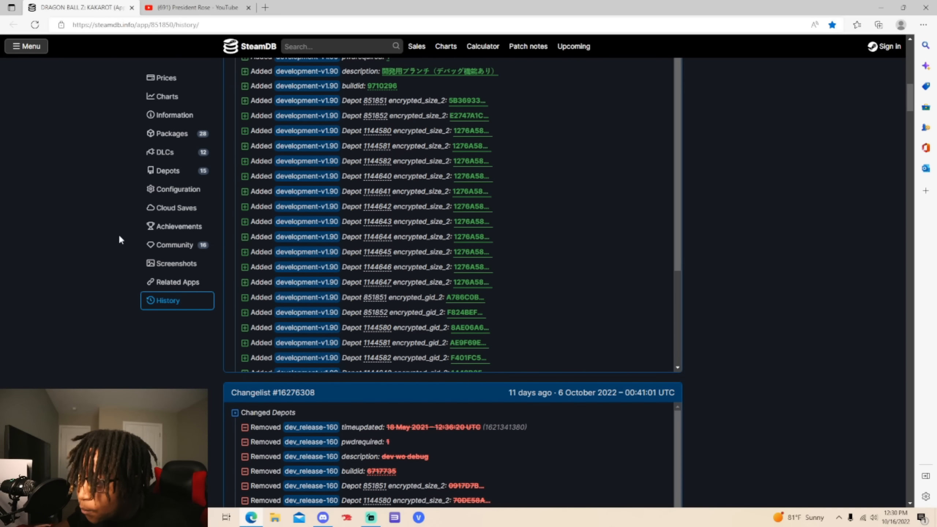
{"action": "scroll", "scroll_direction": "up", "scroll_amount": 3}
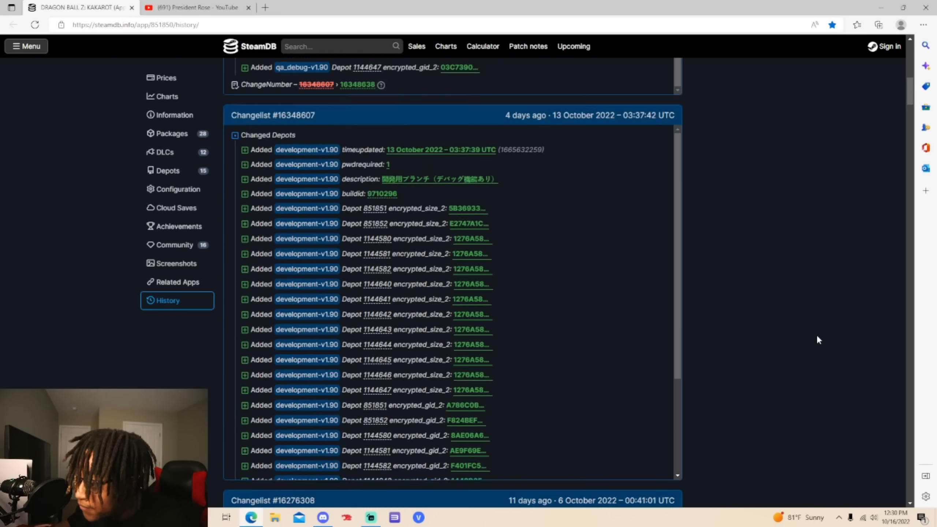
{"action": "scroll", "scroll_direction": "up", "scroll_amount": 3}
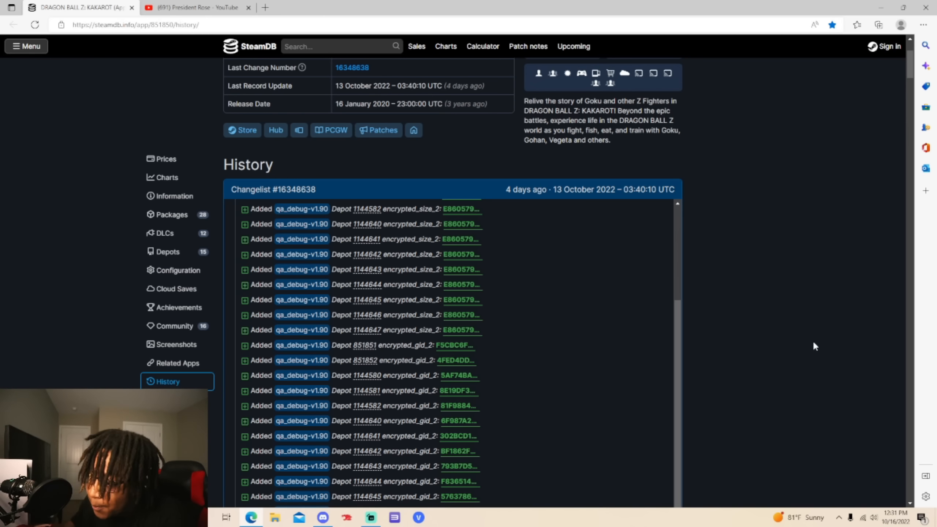
Scroll down past #16348607 to changelist #16276308 removing dev_release-160 depots.
{"action": "scroll", "scroll_direction": "down", "scroll_amount": 3}
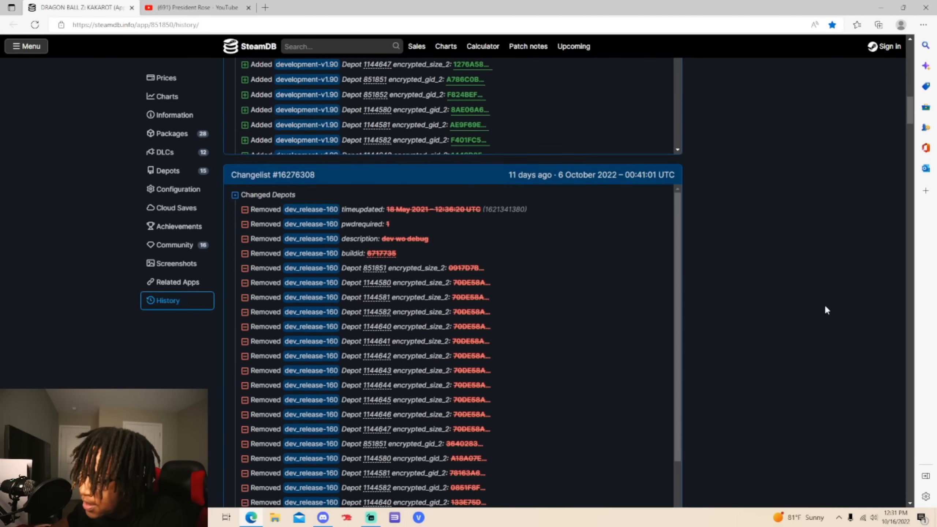
{"action": "scroll", "scroll_direction": "down", "scroll_amount": 3}
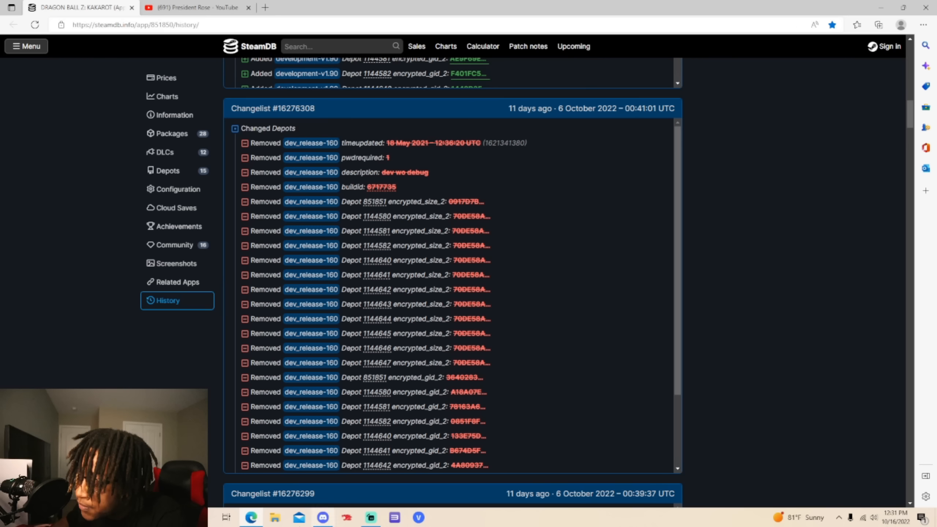
{"action": "mouse_move", "coordinate": [323, 140]}
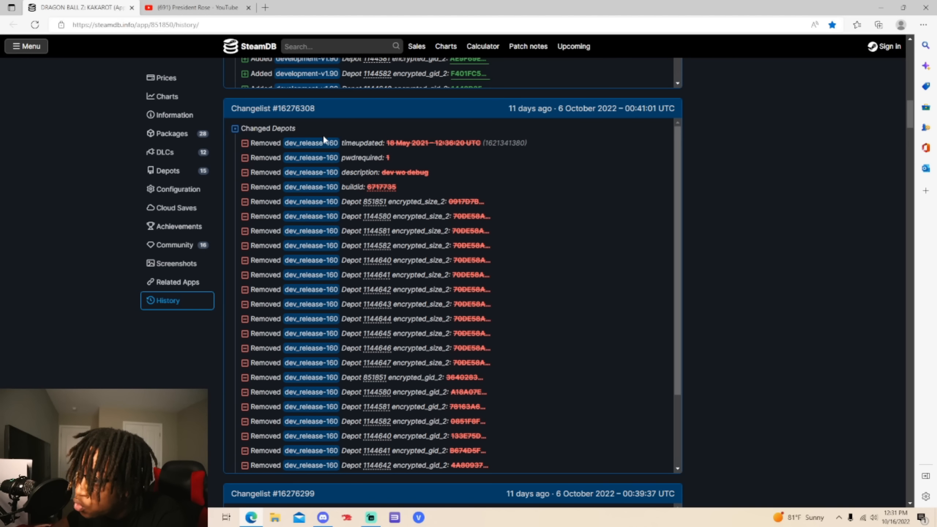
{"action": "mouse_move", "coordinate": [333, 142]}
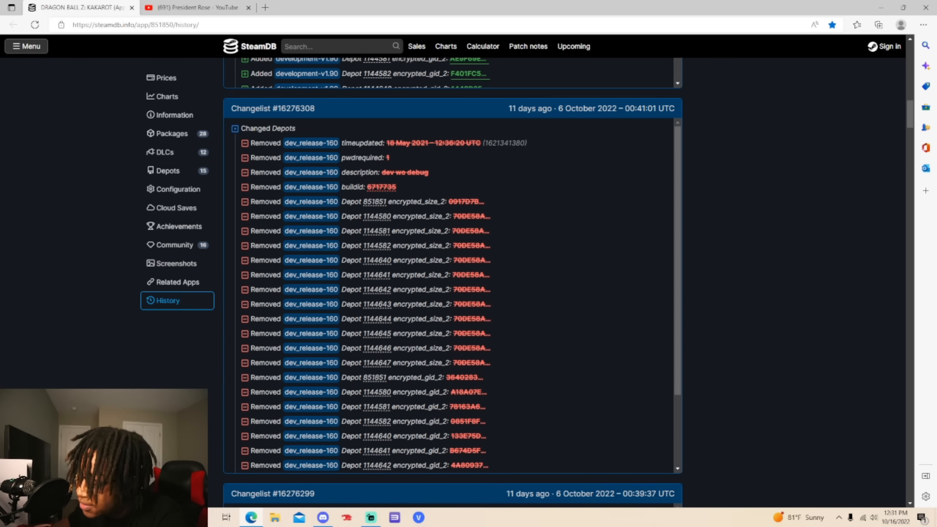
Switch to the President Rose YouTube channel and browse its Kakarot update videos.
{"action": "left_click", "coordinate": [197, 7]}
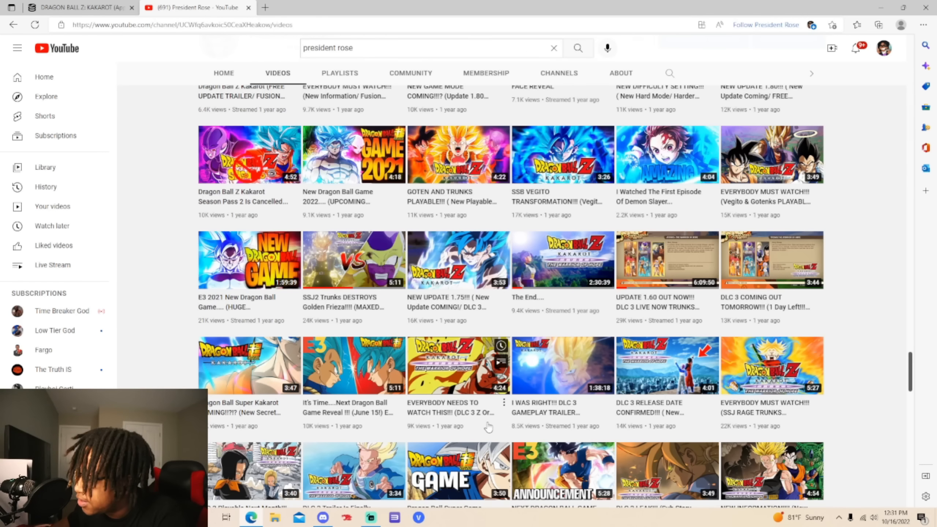
{"action": "mouse_move", "coordinate": [536, 384]}
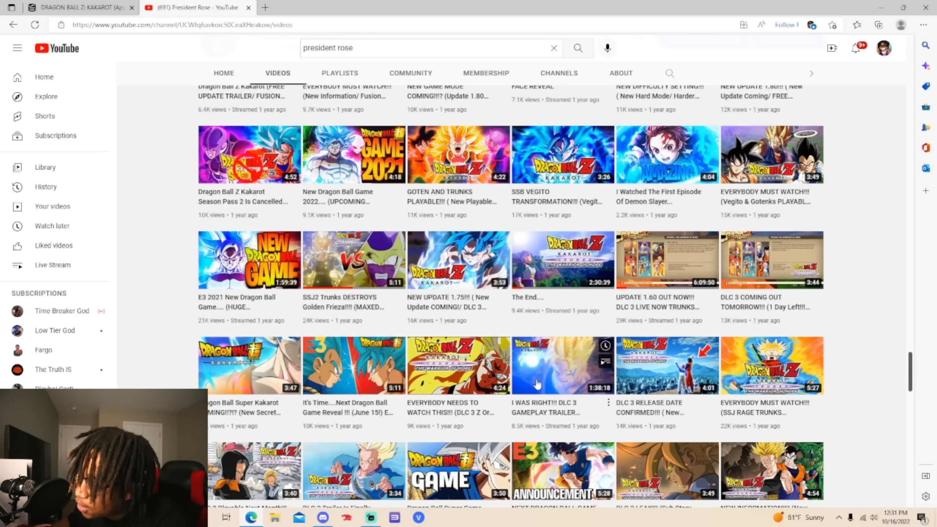
{"action": "scroll", "scroll_direction": "down", "scroll_amount": 3}
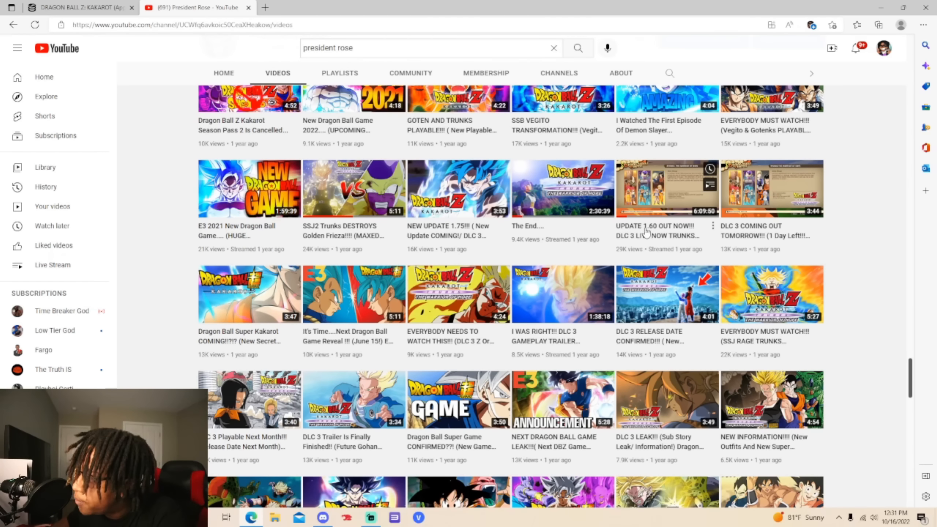
{"action": "mouse_move", "coordinate": [650, 239]}
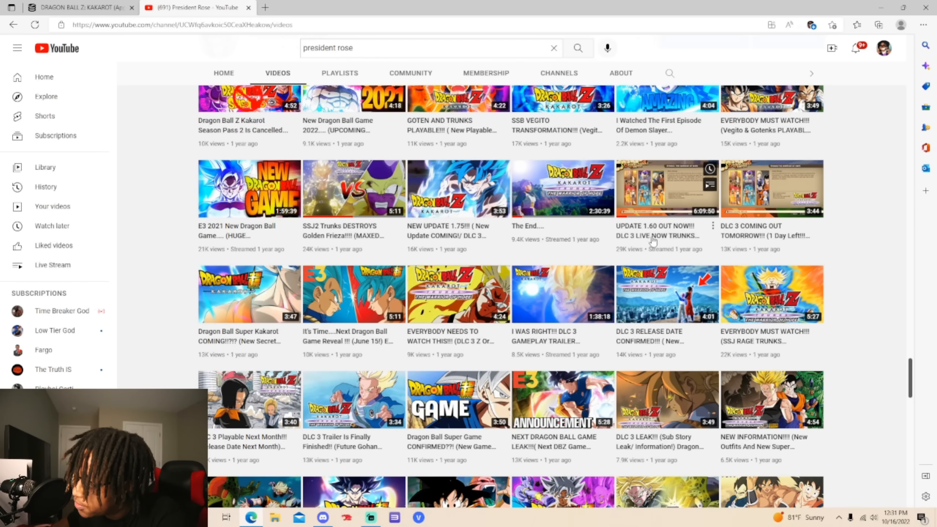
{"action": "mouse_move", "coordinate": [652, 239]}
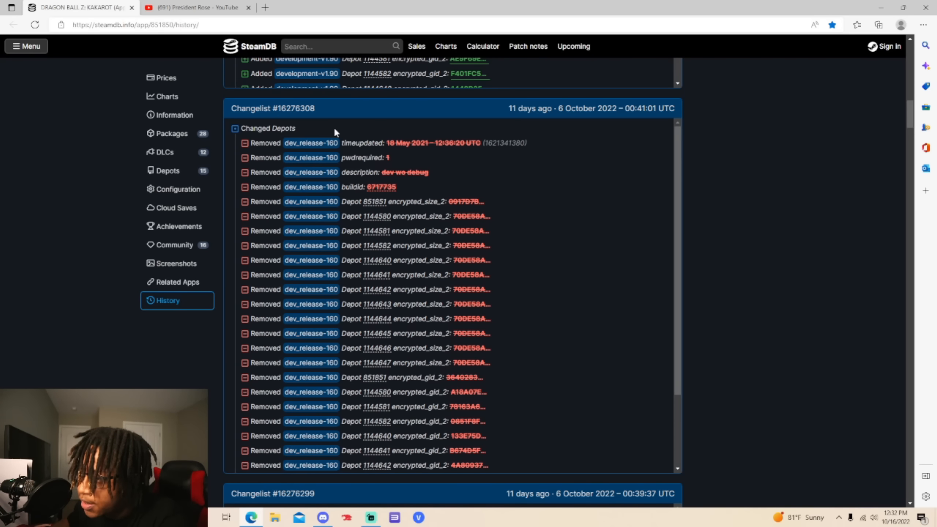
Scroll down past the October 2022 removals to changelist #15577664 adding qa_release-v1.81 depots.
{"action": "scroll", "scroll_direction": "down", "scroll_amount": 3}
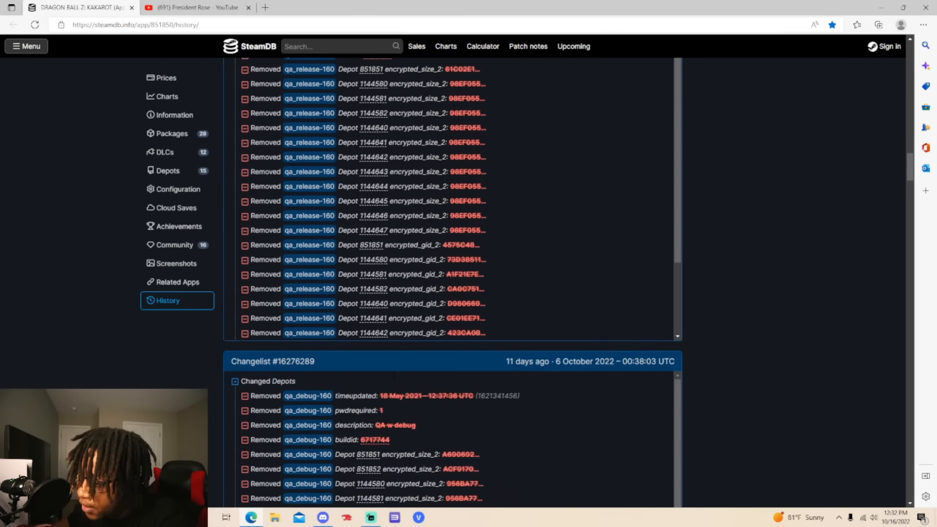
{"action": "scroll", "scroll_direction": "down", "scroll_amount": 3}
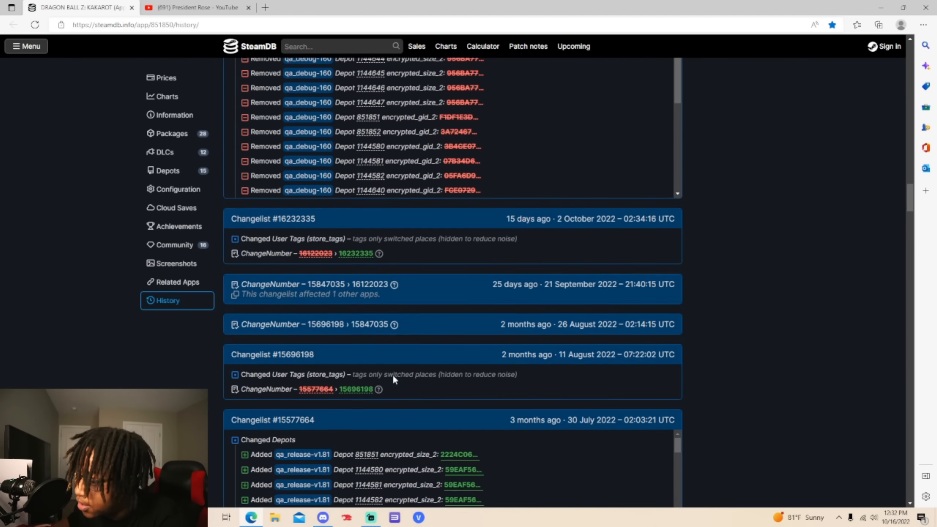
{"action": "scroll", "scroll_direction": "down", "scroll_amount": 3}
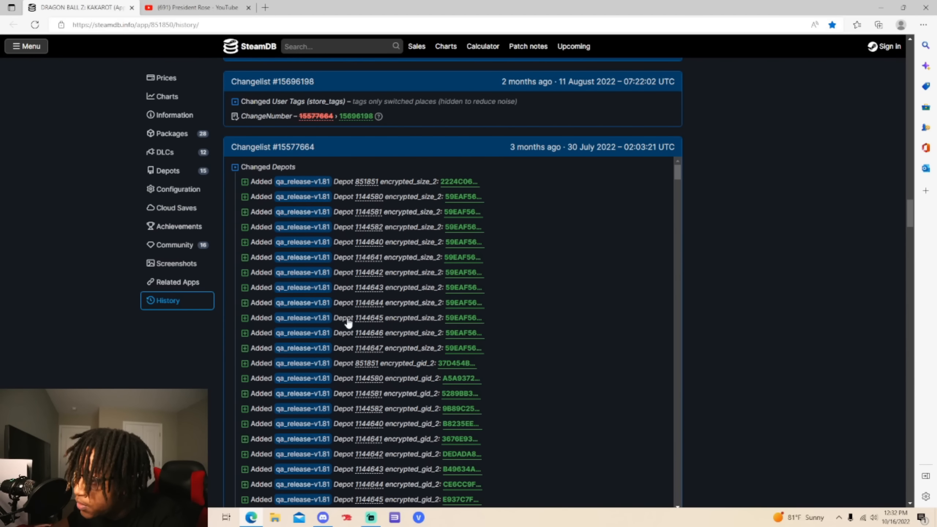
{"action": "mouse_move", "coordinate": [328, 190]}
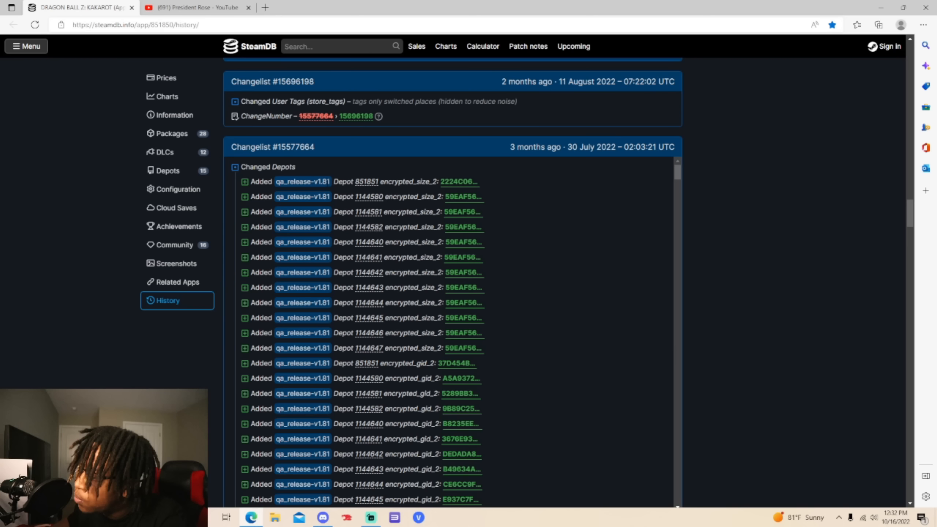
{"action": "mouse_move", "coordinate": [332, 194]}
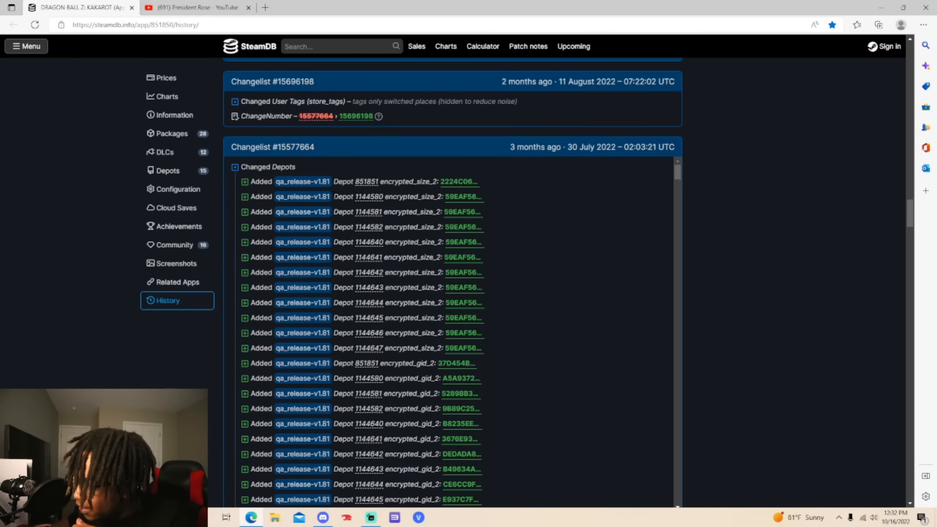
{"action": "mouse_move", "coordinate": [335, 194]}
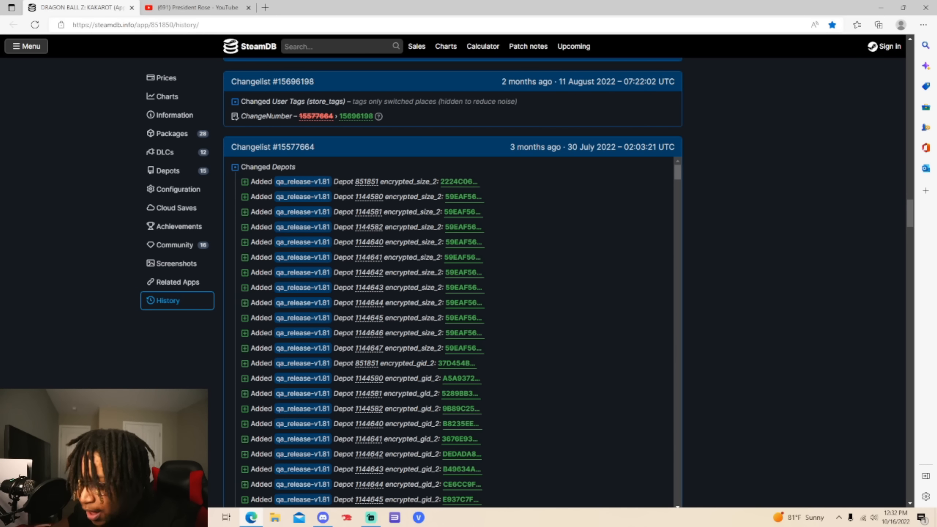
{"action": "mouse_move", "coordinate": [851, 303]}
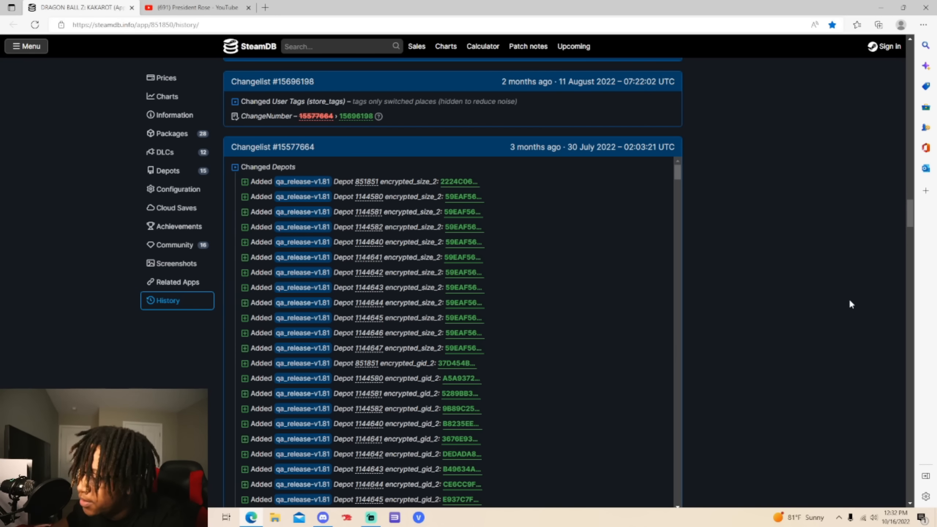
Scroll down to the oldest loadable changelist, #12711446 from September 2021.
{"action": "scroll", "scroll_direction": "down", "scroll_amount": 3}
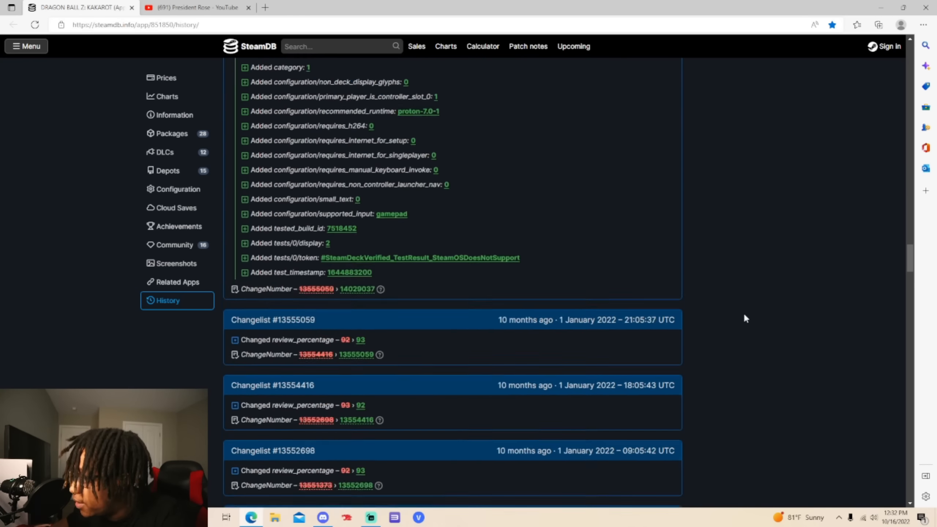
{"action": "scroll", "scroll_direction": "down", "scroll_amount": 3}
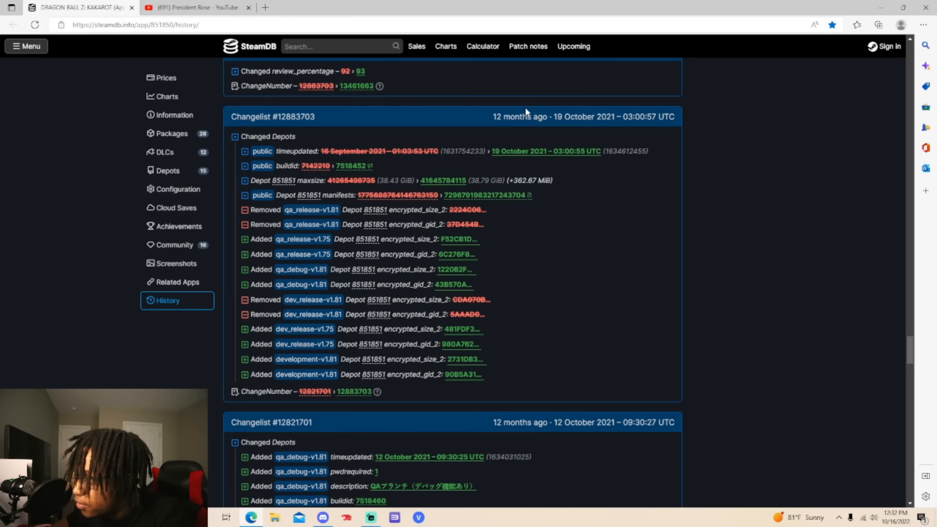
{"action": "scroll", "scroll_direction": "down", "scroll_amount": 3}
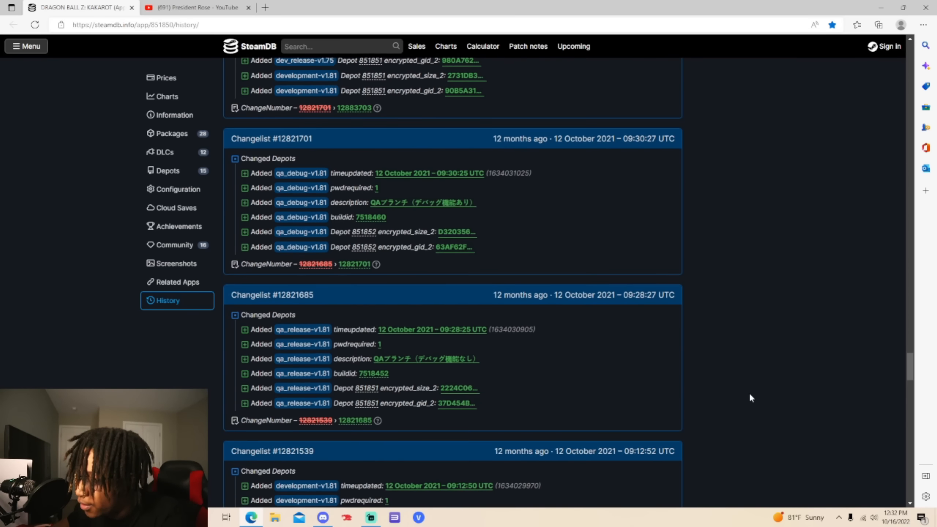
{"action": "scroll", "scroll_direction": "down", "scroll_amount": 3}
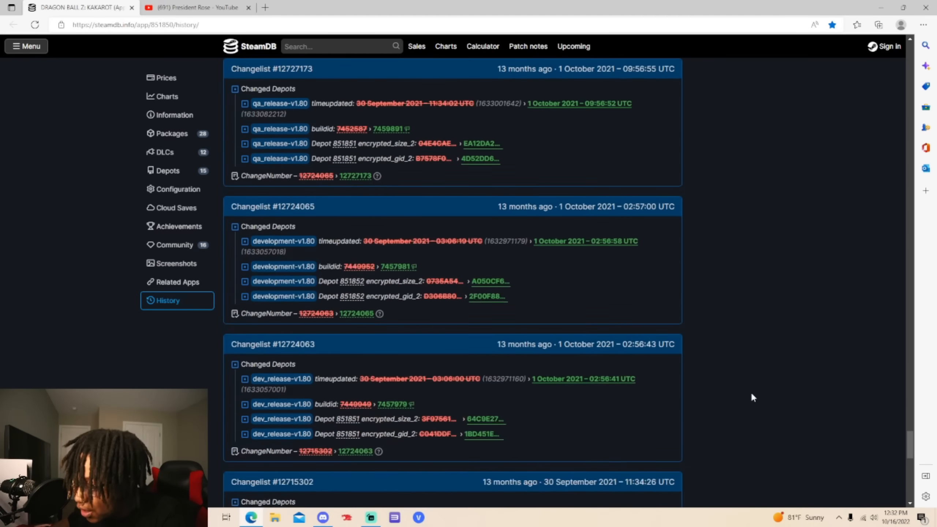
{"action": "scroll", "scroll_direction": "down", "scroll_amount": 3}
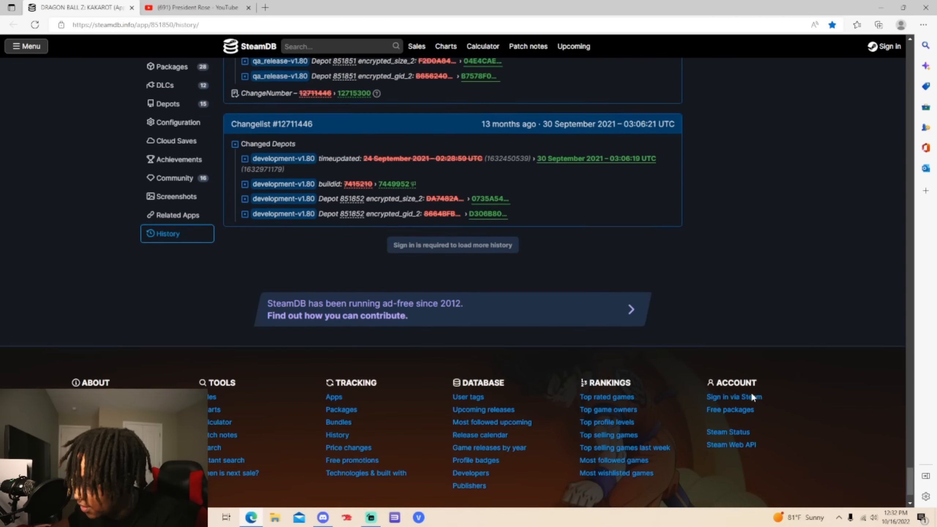
Scroll back up to changelist #16348638 adding the qa_debug-v1.90 branches.
{"action": "scroll", "scroll_direction": "up", "scroll_amount": 3}
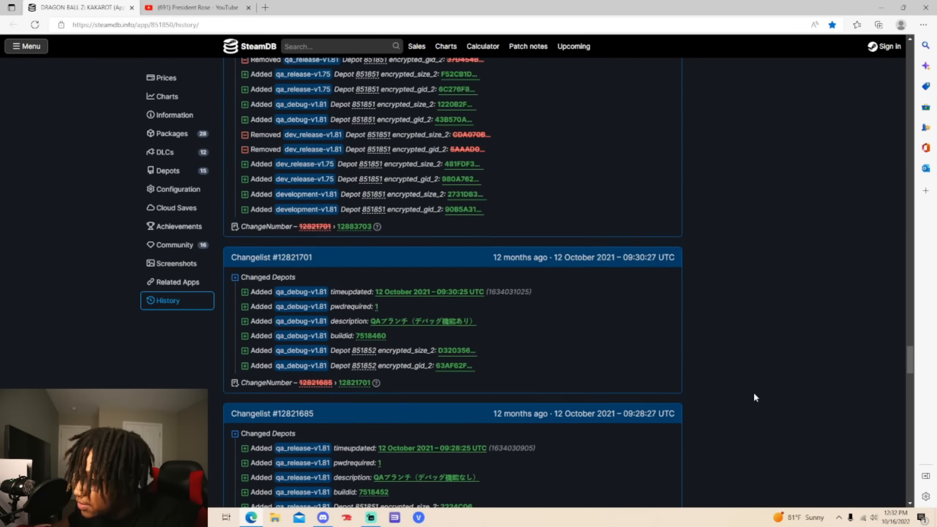
{"action": "scroll", "scroll_direction": "up", "scroll_amount": 3}
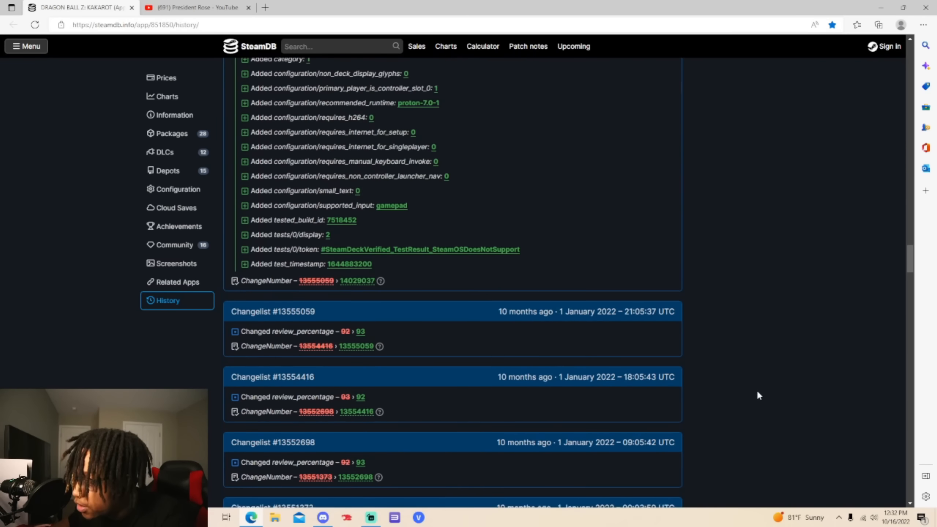
{"action": "scroll", "scroll_direction": "up", "scroll_amount": 3}
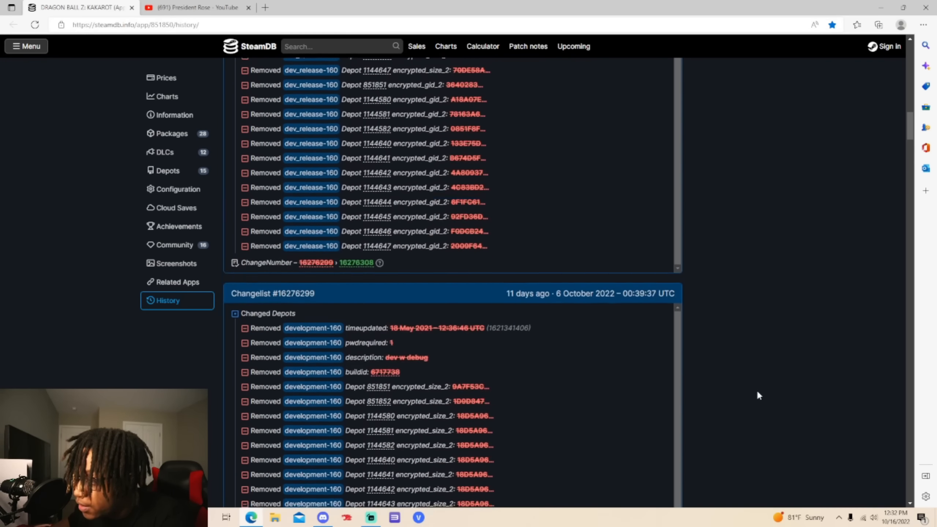
{"action": "scroll", "scroll_direction": "up", "scroll_amount": 3}
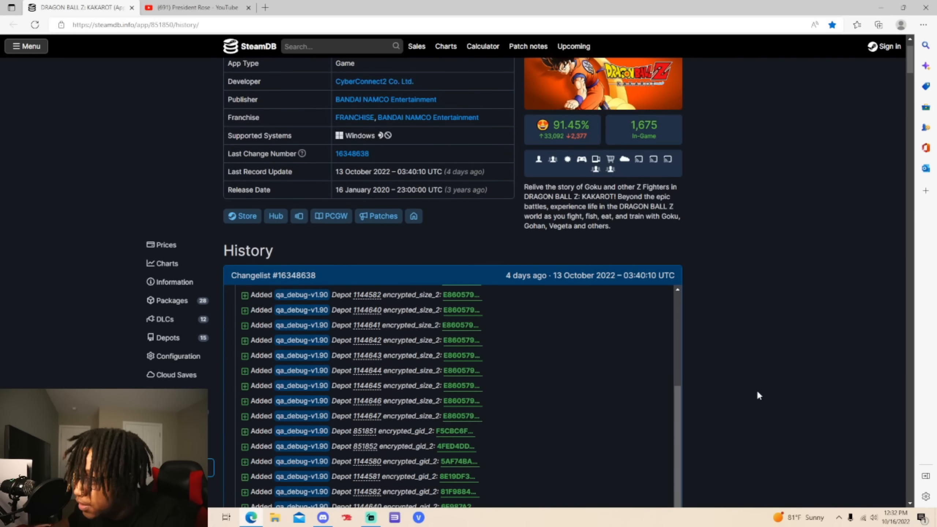
Scroll through changelist #16348638's full depot list, then back to the app page top.
{"action": "scroll", "scroll_direction": "down", "scroll_amount": 3}
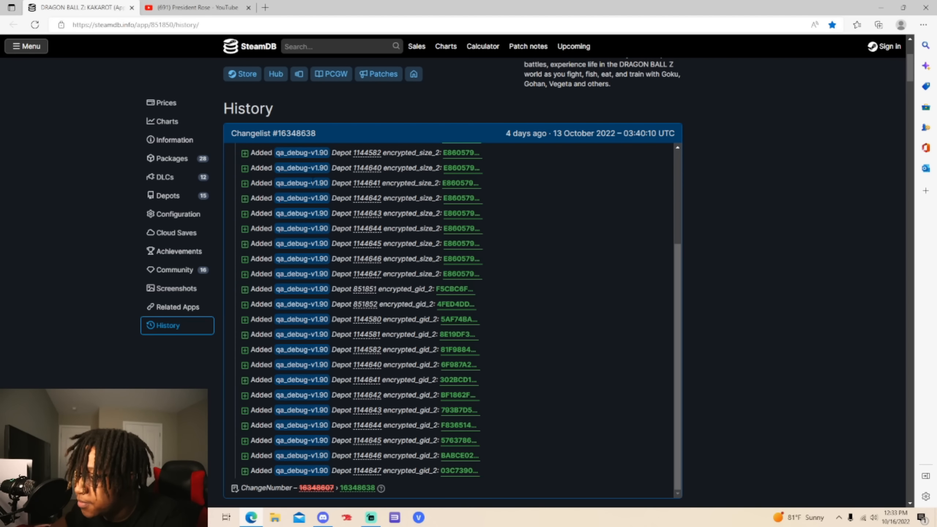
{"action": "scroll", "scroll_direction": "up", "scroll_amount": 3}
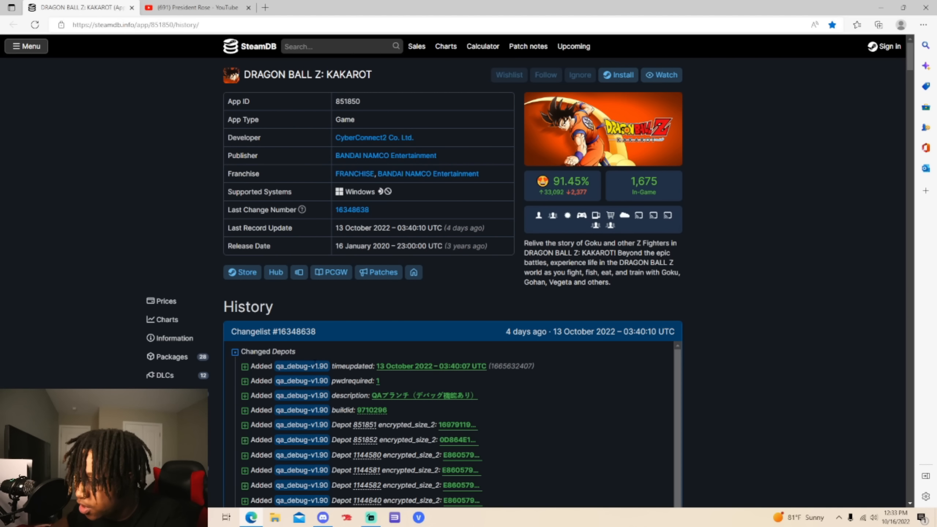
{"action": "mouse_move", "coordinate": [778, 361]}
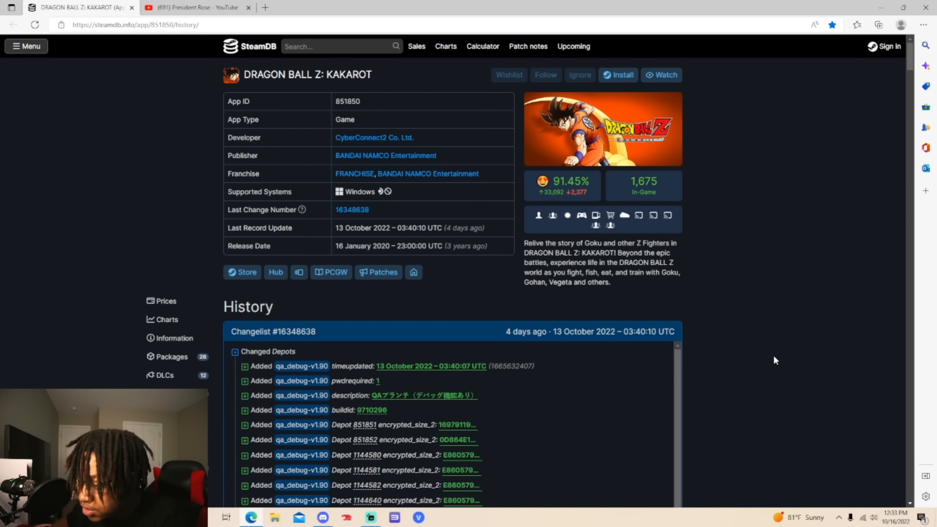
{"action": "mouse_move", "coordinate": [775, 355]}
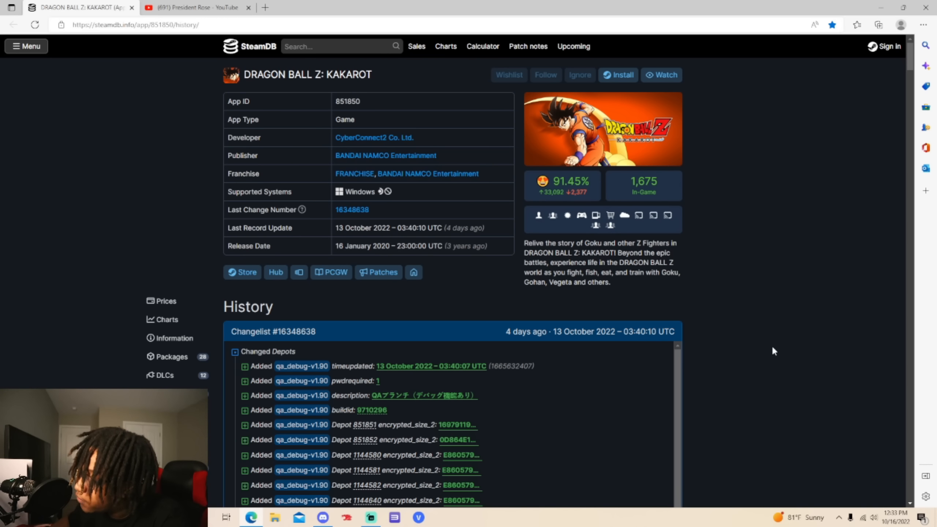